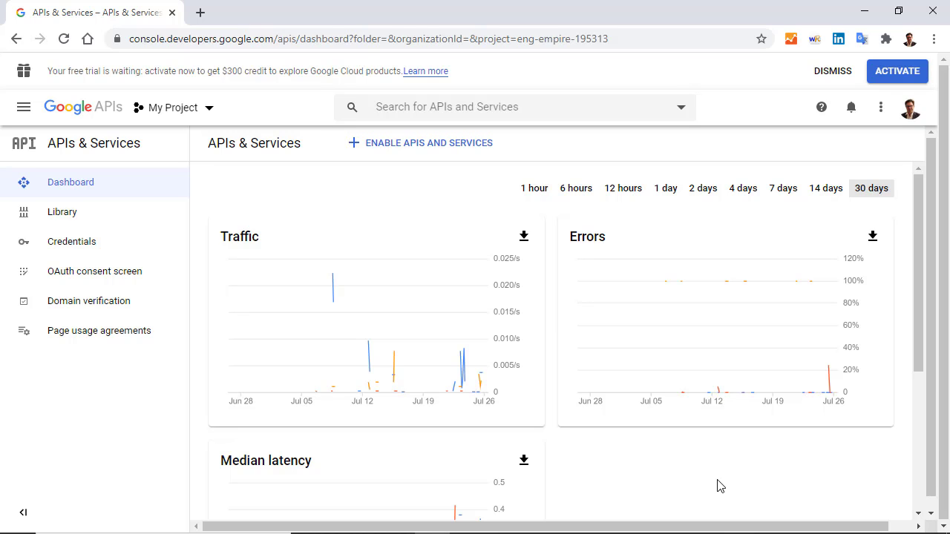
From the Credentials page, create a new API key and view its generated value
{"action": "scroll", "scroll_direction": "down", "scroll_amount": 3}
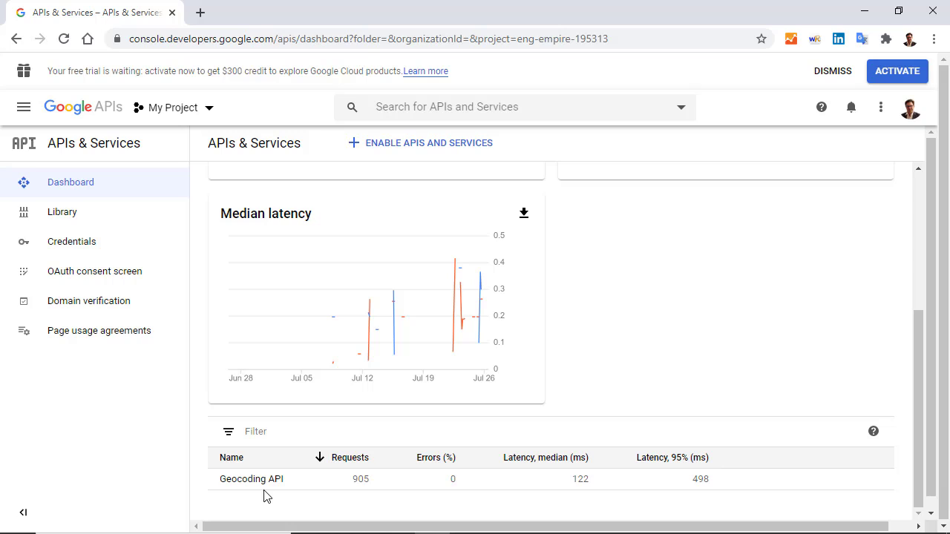
{"action": "mouse_move", "coordinate": [213, 411]}
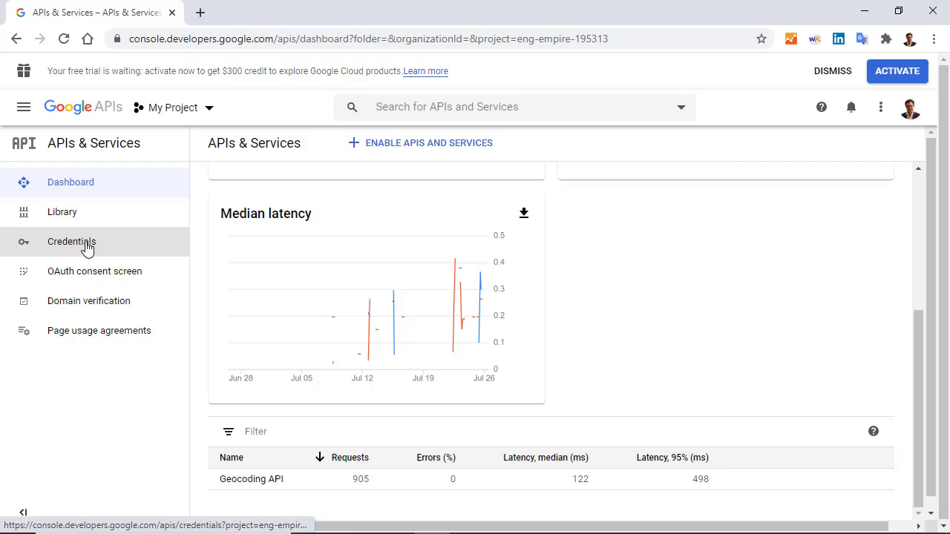
{"action": "left_click", "coordinate": [71, 242]}
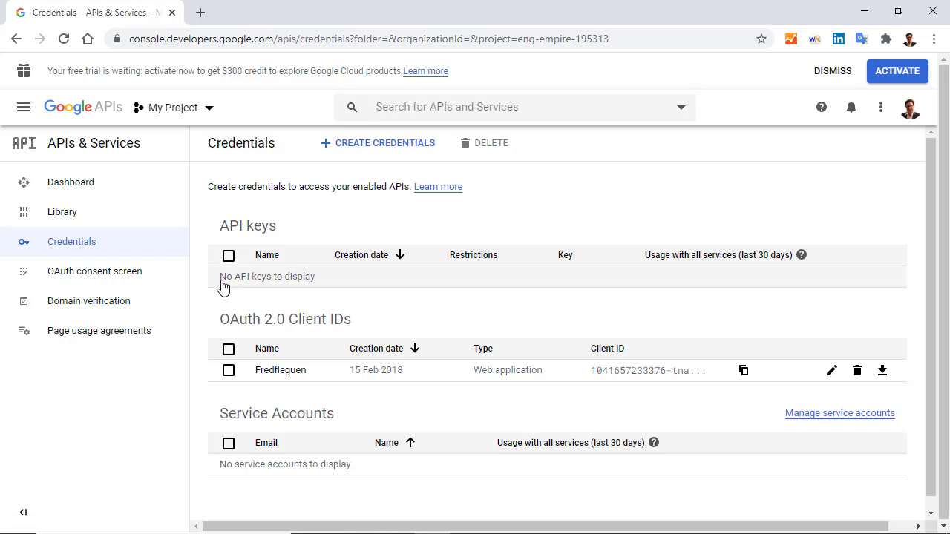
{"action": "mouse_move", "coordinate": [385, 143]}
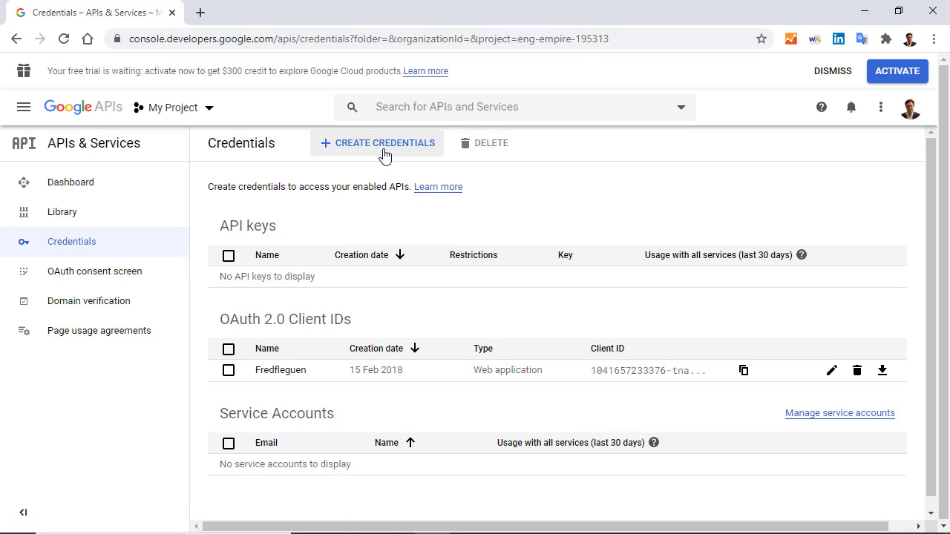
{"action": "left_click", "coordinate": [385, 143]}
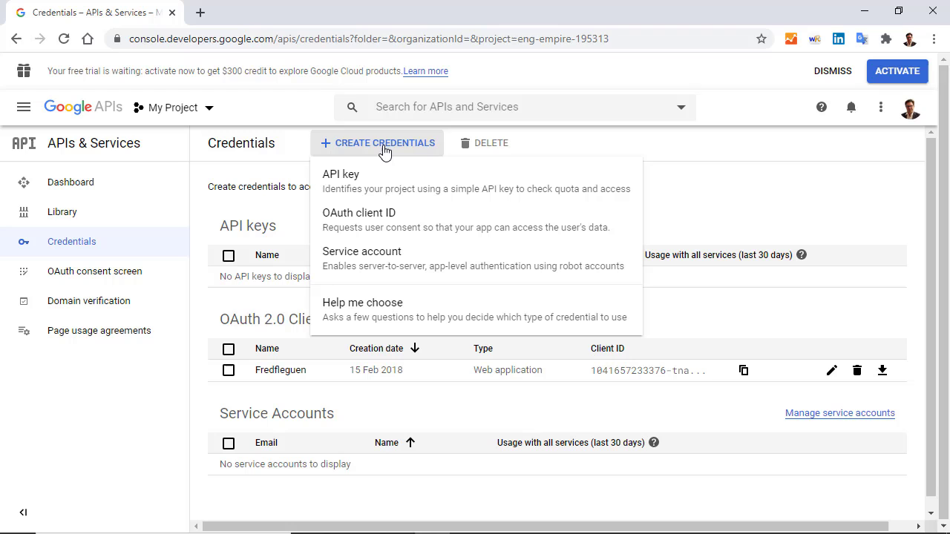
{"action": "left_click", "coordinate": [341, 174]}
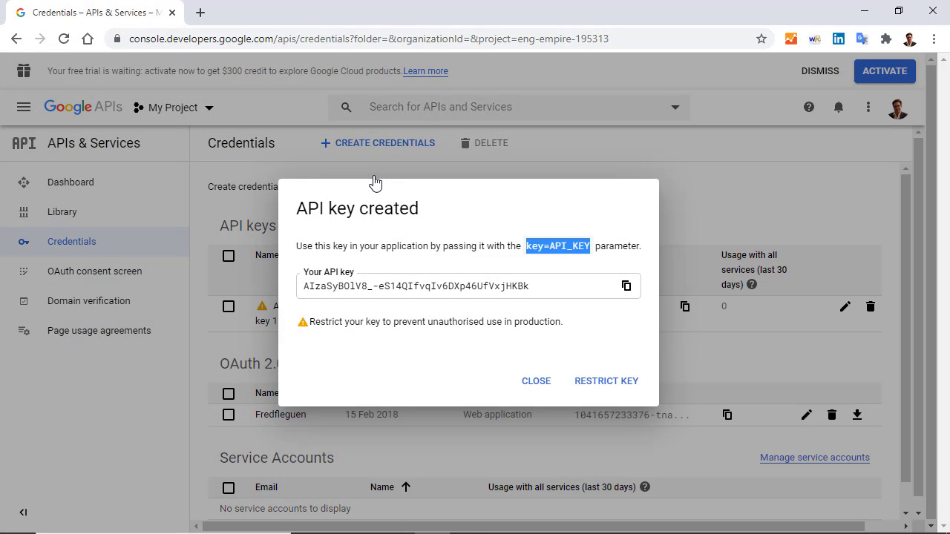
{"action": "mouse_move", "coordinate": [407, 225]}
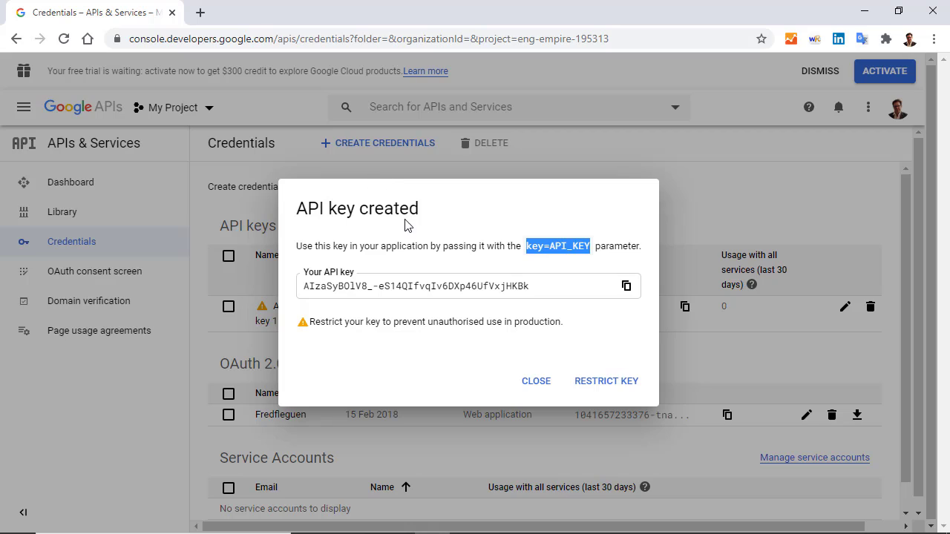
{"action": "mouse_move", "coordinate": [606, 381]}
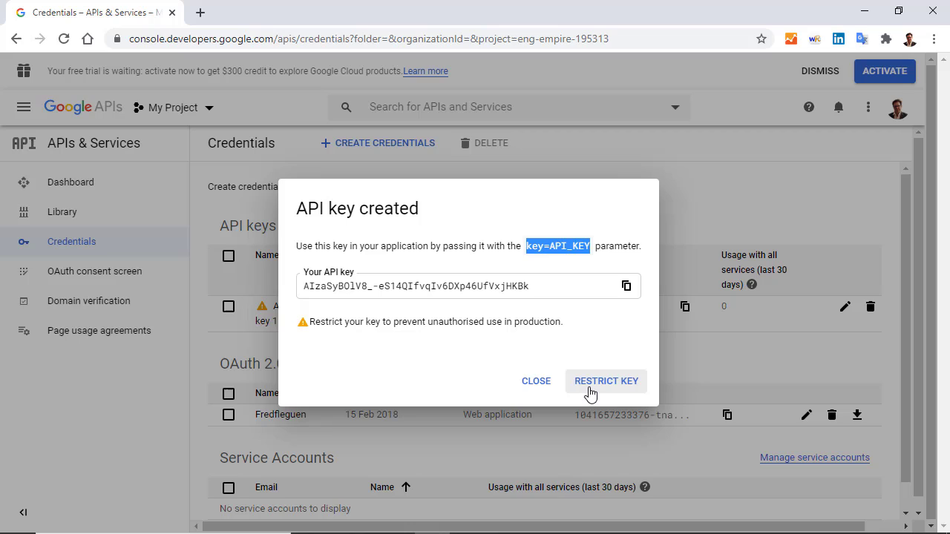
In API key 1's settings, try IP address restriction, then revert application restriction to None
{"action": "left_click", "coordinate": [606, 381]}
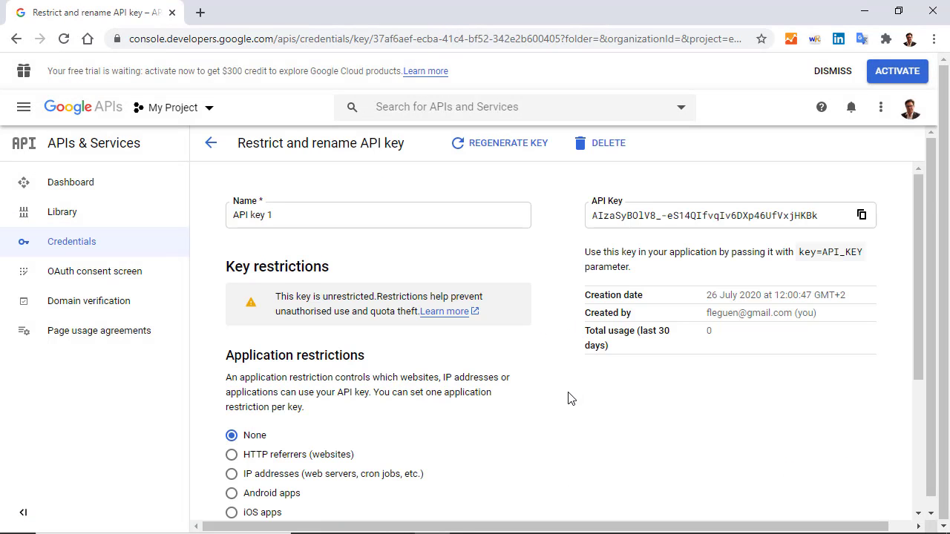
{"action": "scroll", "scroll_direction": "down", "scroll_amount": 3}
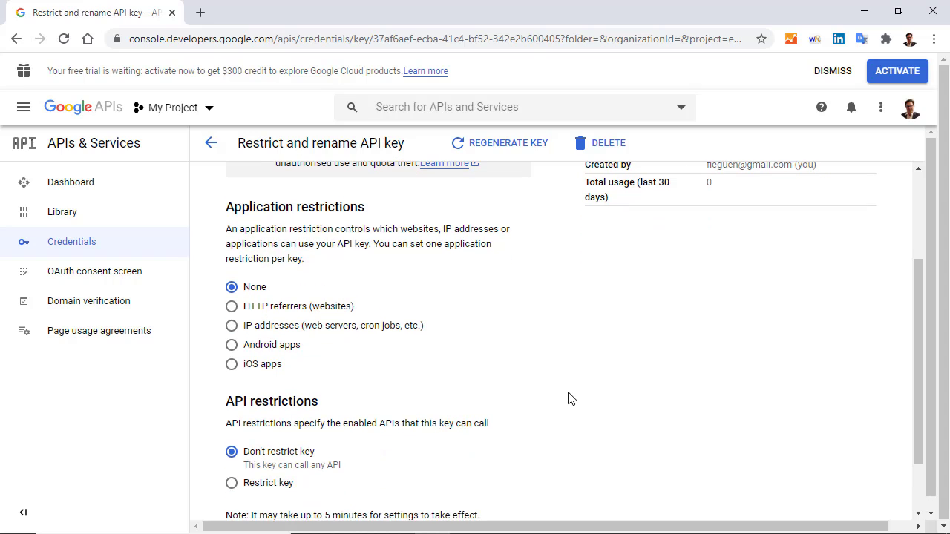
{"action": "mouse_move", "coordinate": [539, 385]}
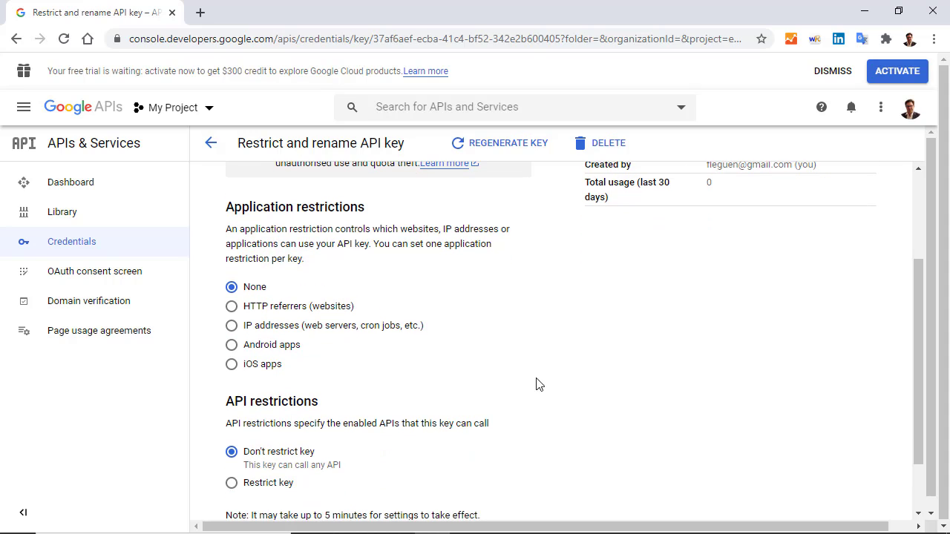
{"action": "left_click", "coordinate": [232, 325]}
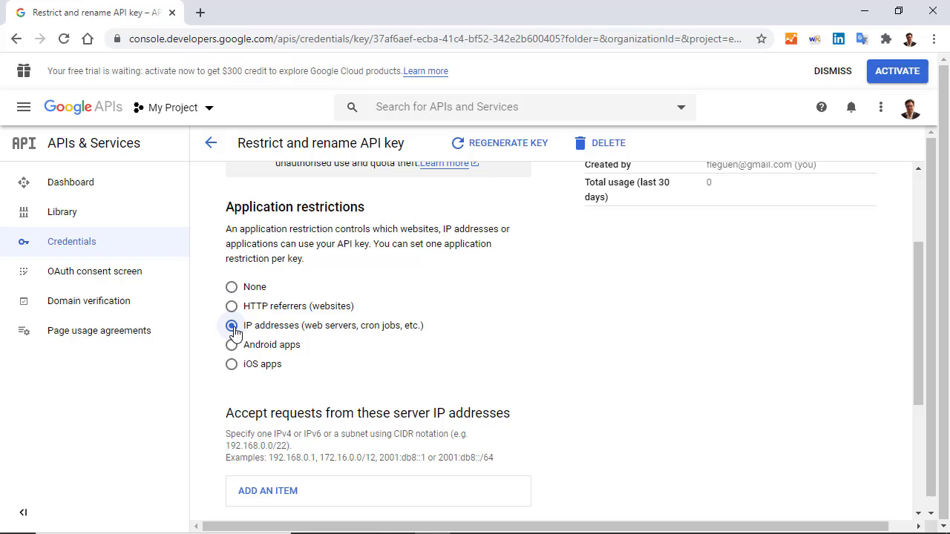
{"action": "left_click", "coordinate": [231, 325]}
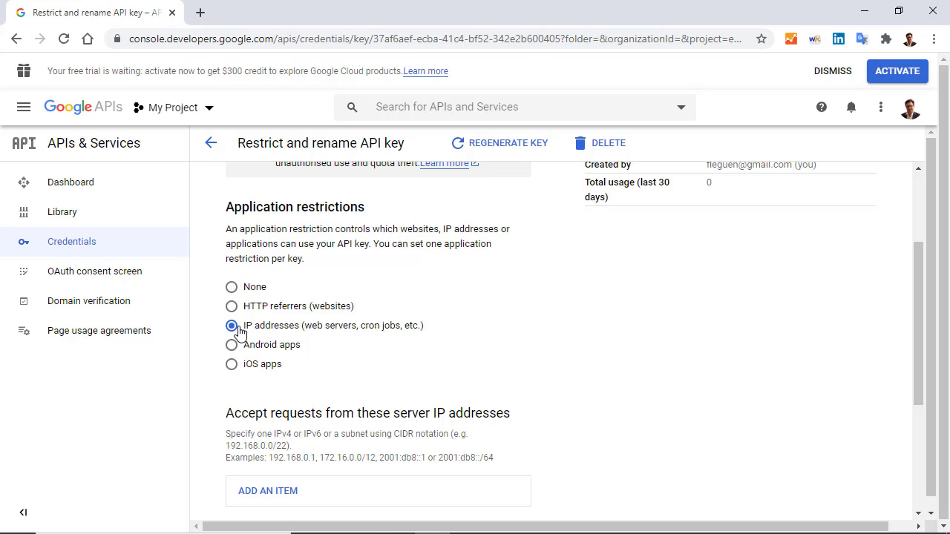
{"action": "mouse_move", "coordinate": [232, 287]}
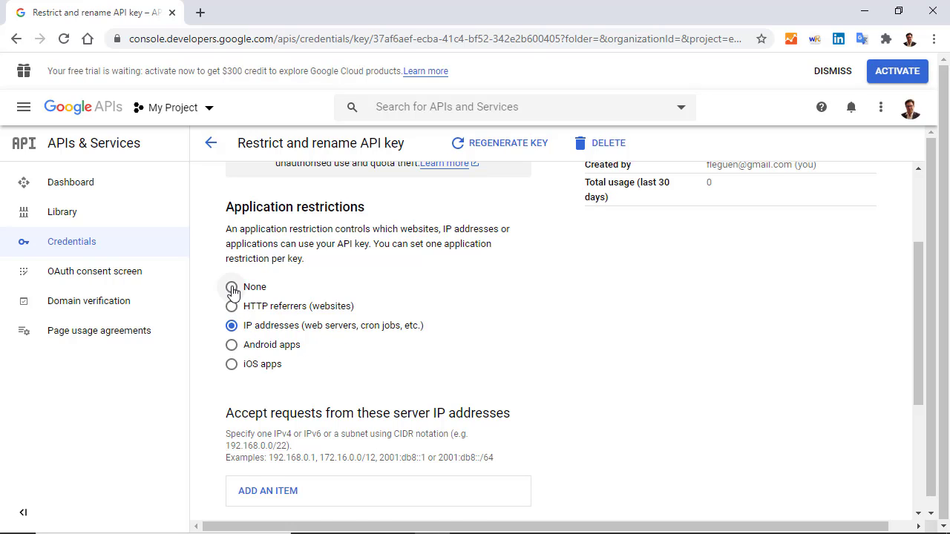
{"action": "left_click", "coordinate": [232, 287]}
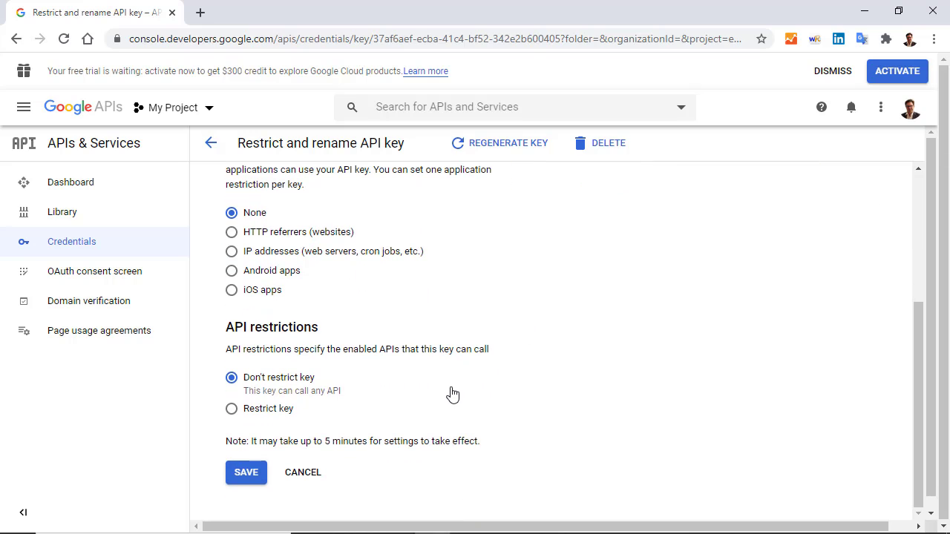
{"action": "mouse_move", "coordinate": [253, 416]}
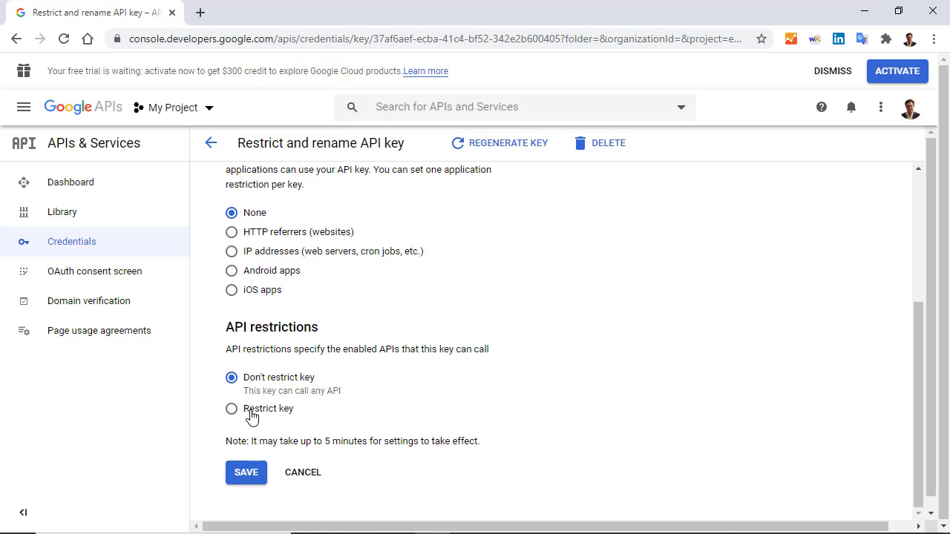
Choose Restrict key and browse the API list, then cancel without saving
{"action": "left_click", "coordinate": [232, 408]}
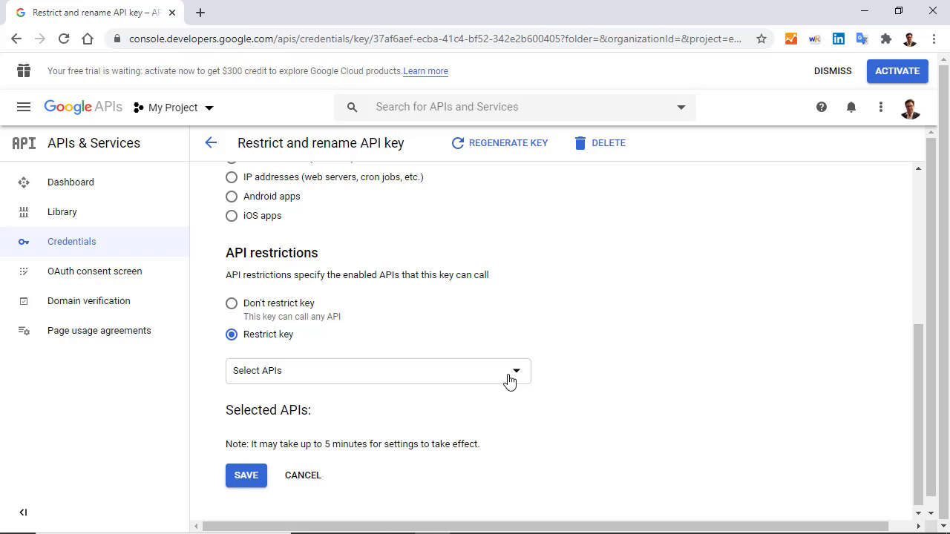
{"action": "left_click", "coordinate": [374, 370]}
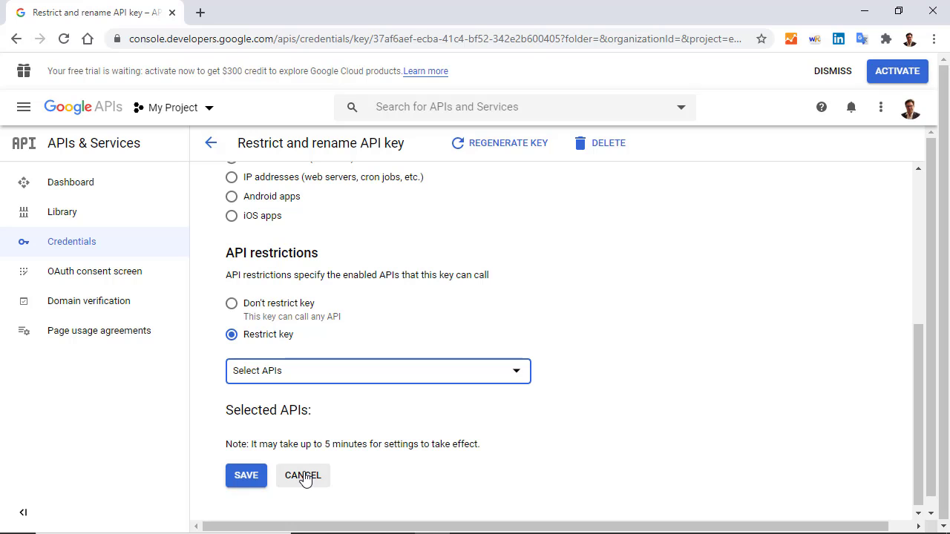
{"action": "left_click", "coordinate": [303, 476]}
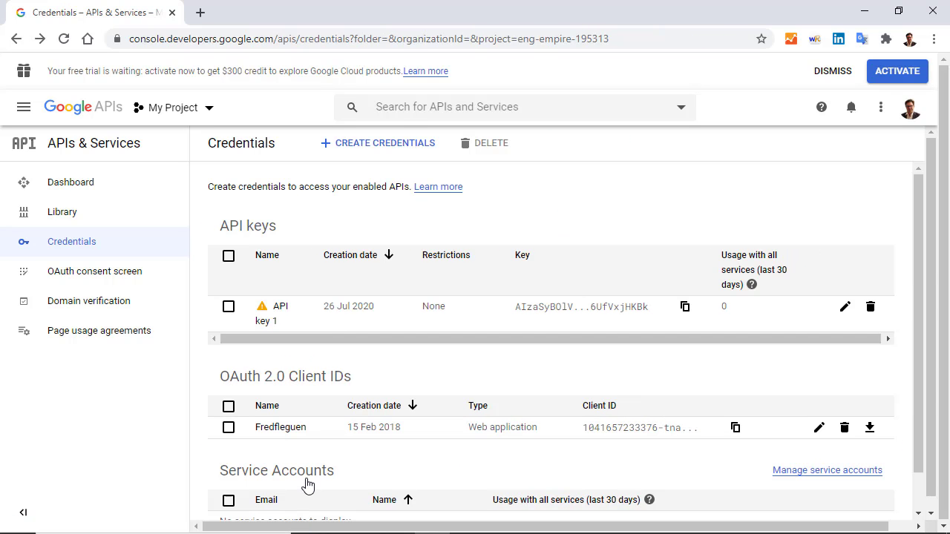